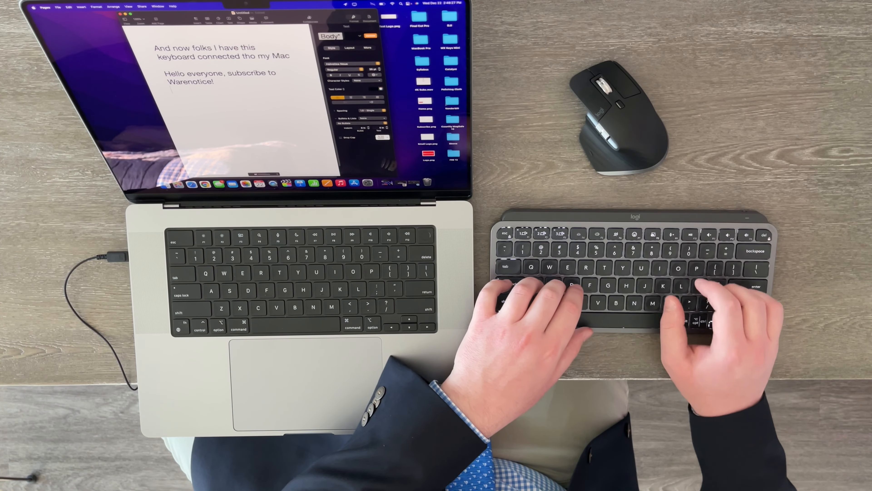
type("Will")
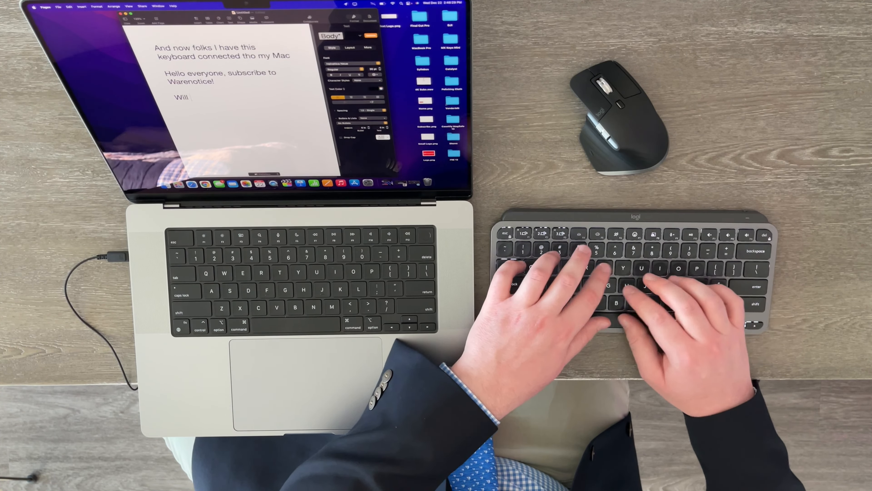
type("this be more or I")
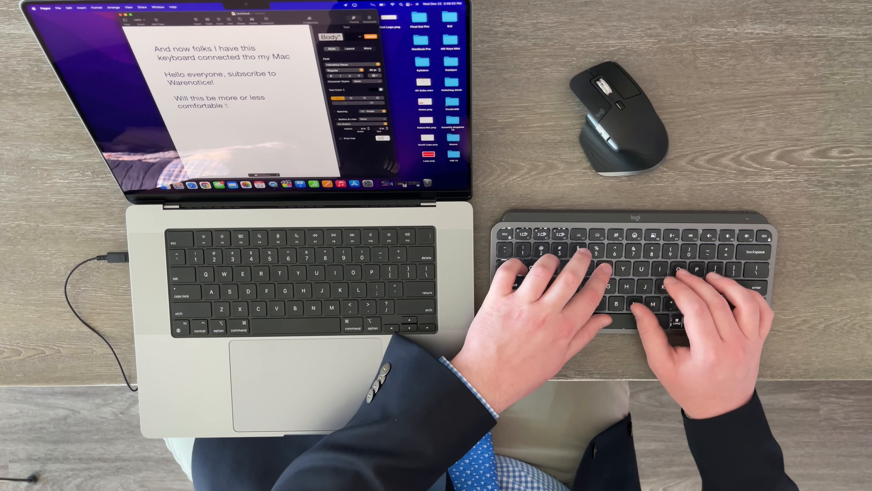
type("to type on?")
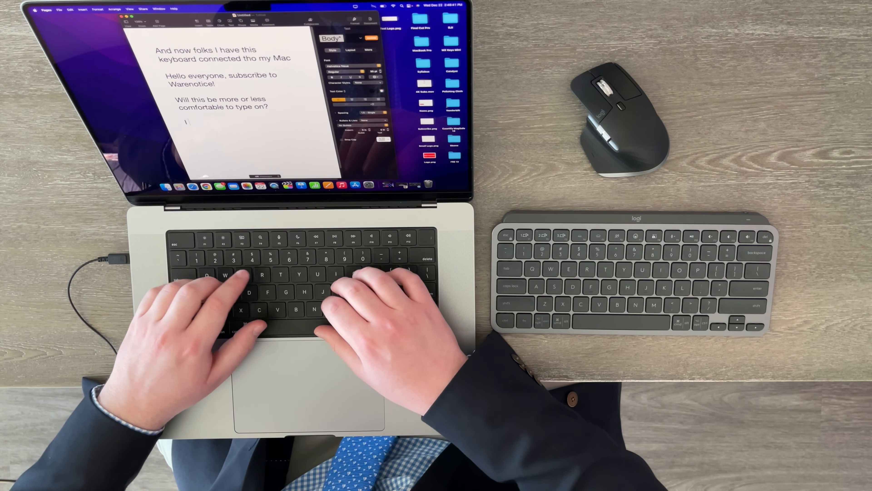
type("I am typing o")
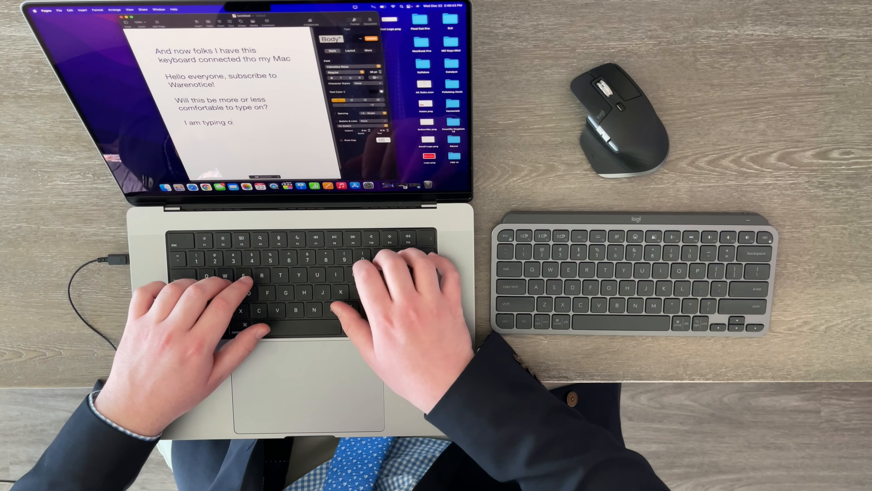
type("and one thing I definitely noti")
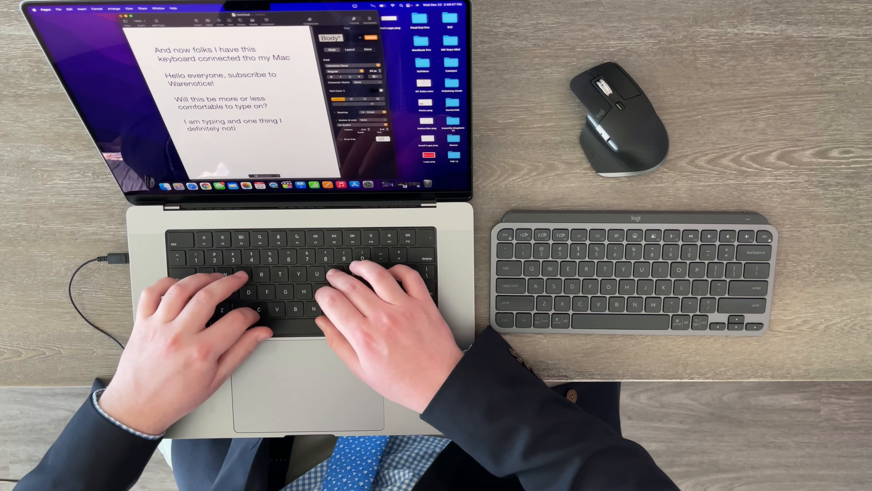
type("ce")
type("Move down silly button yeah ")
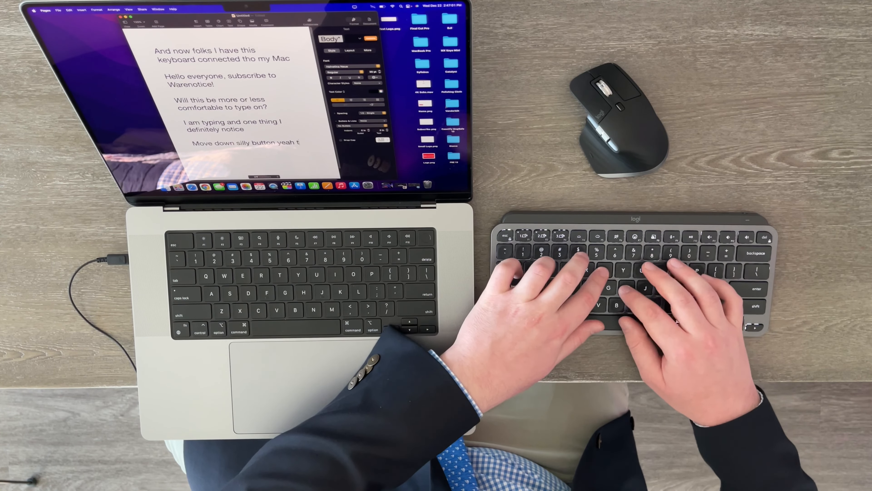
type("the key ttr")
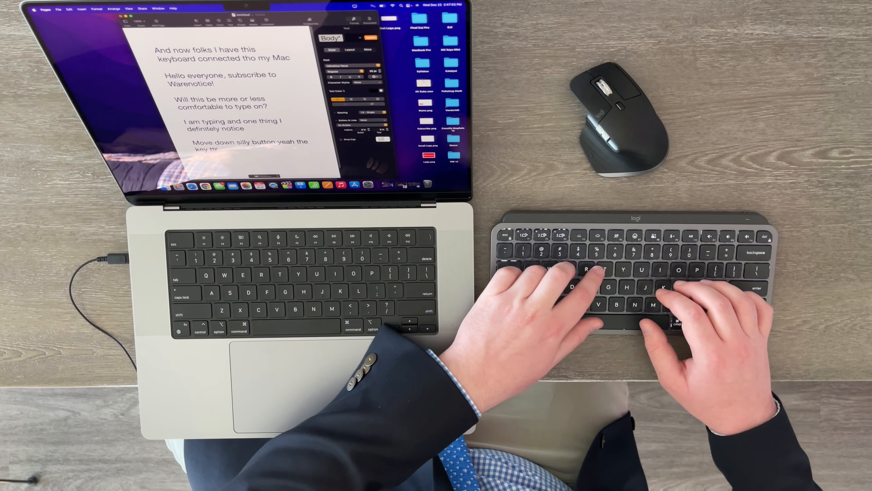